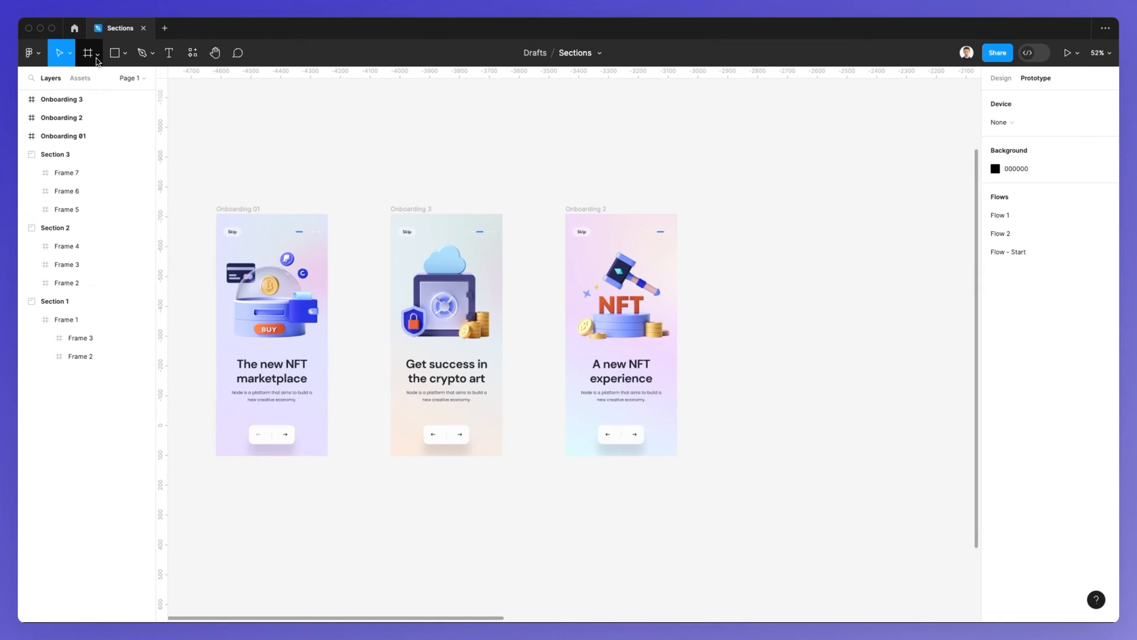
Switch the Frame tool to the Section tool
click(93, 53)
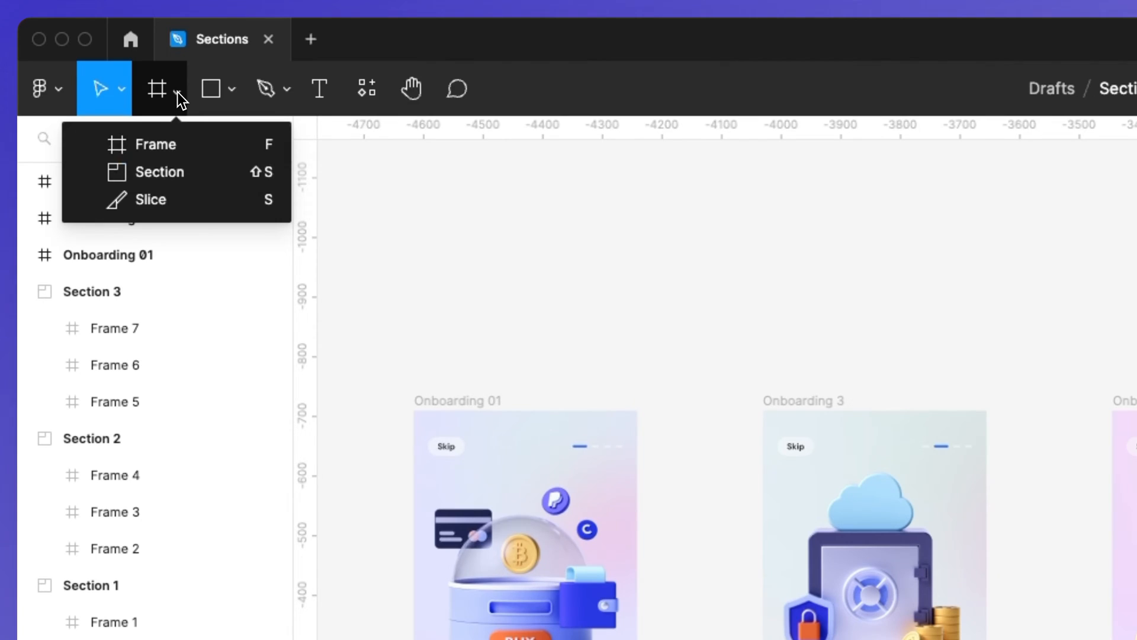
mouse_move(181, 172)
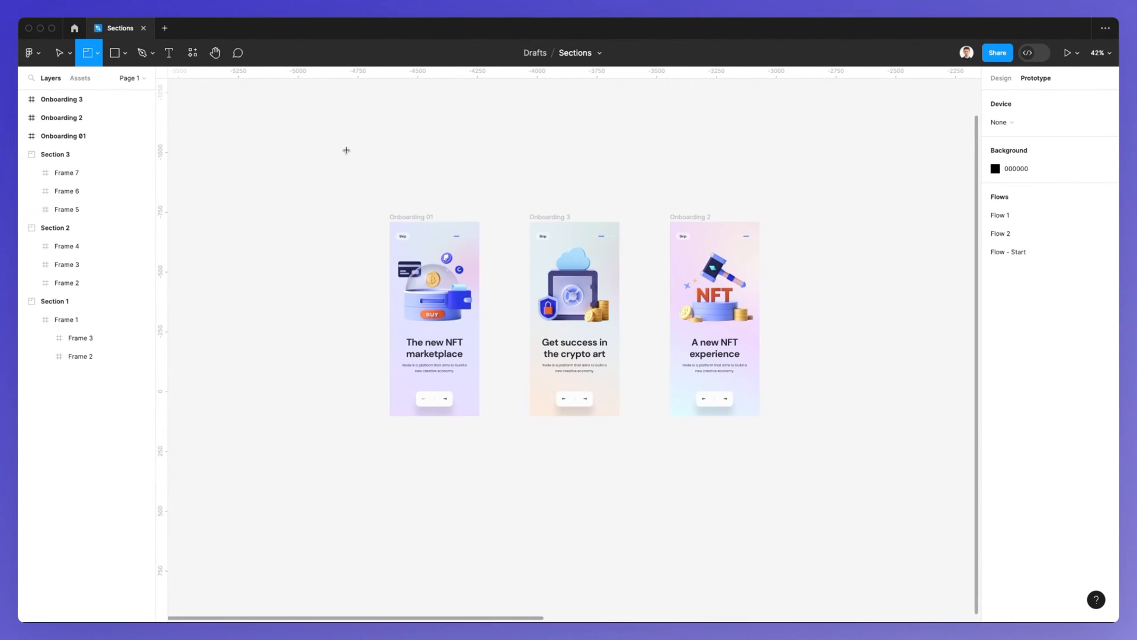
Draw a section around Onboarding 01, 2 and 3, then deselect
drag(313, 140, 420, 206)
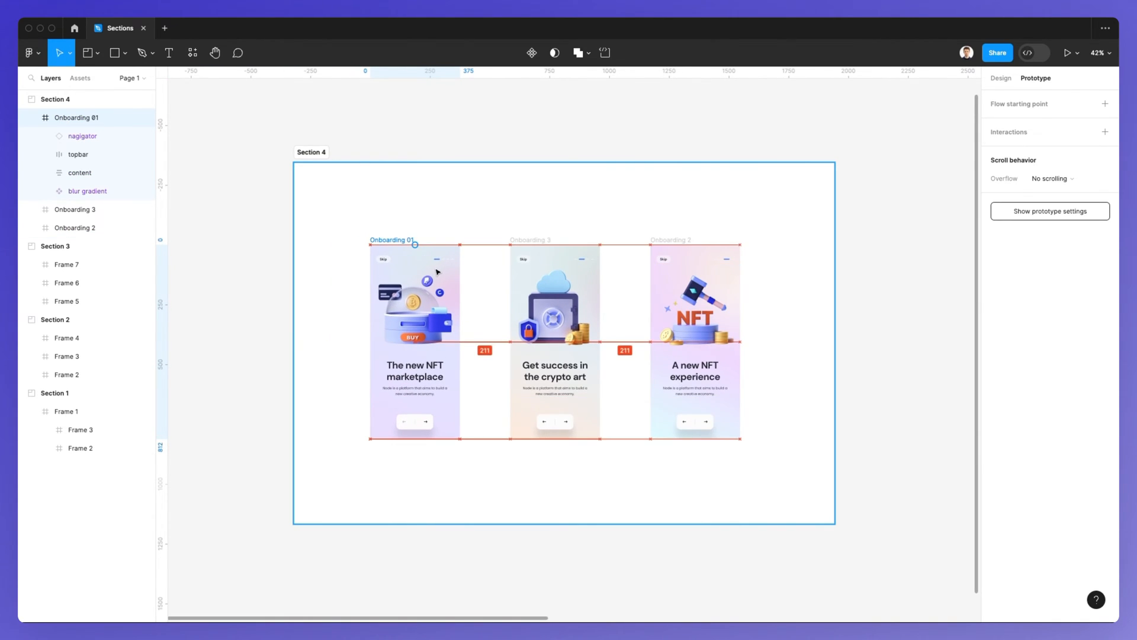
click(414, 335)
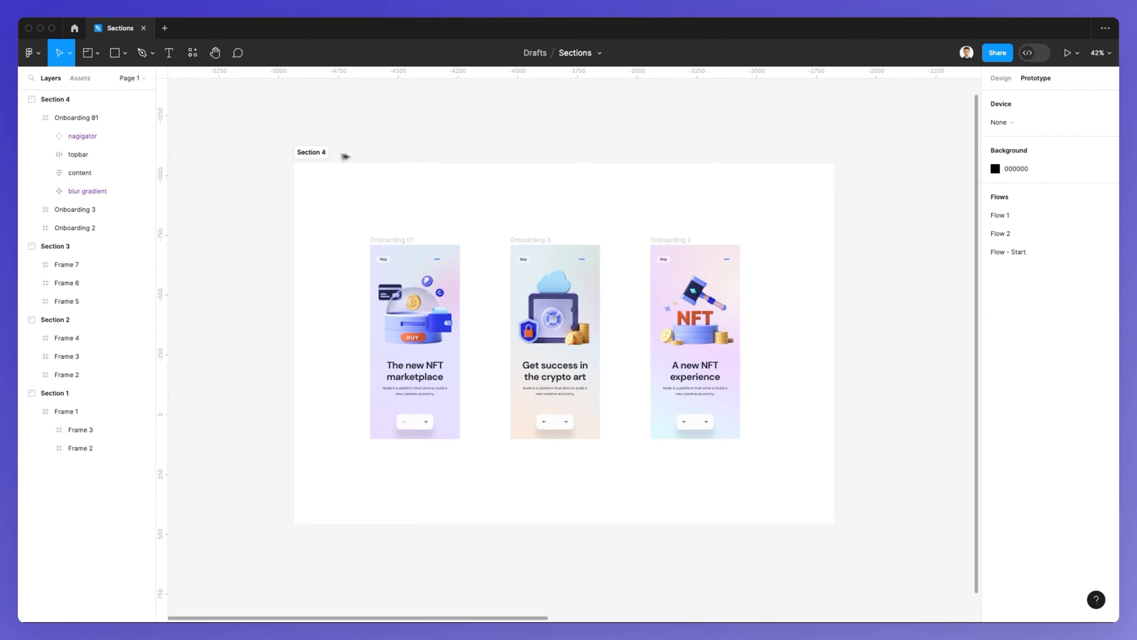
mouse_move(398, 153)
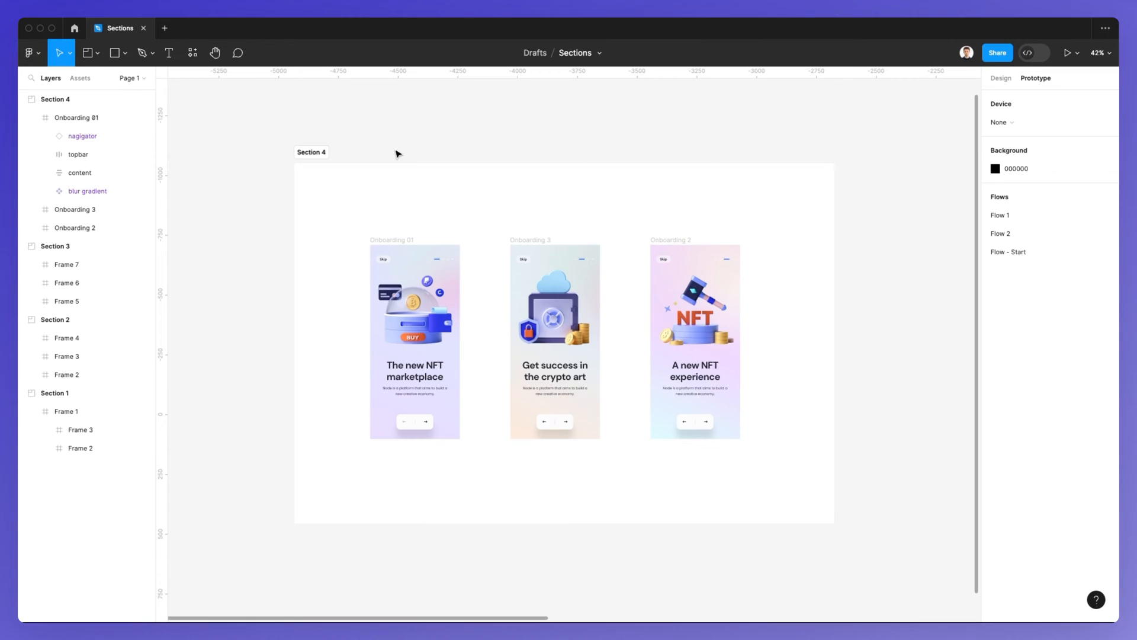
mouse_move(382, 162)
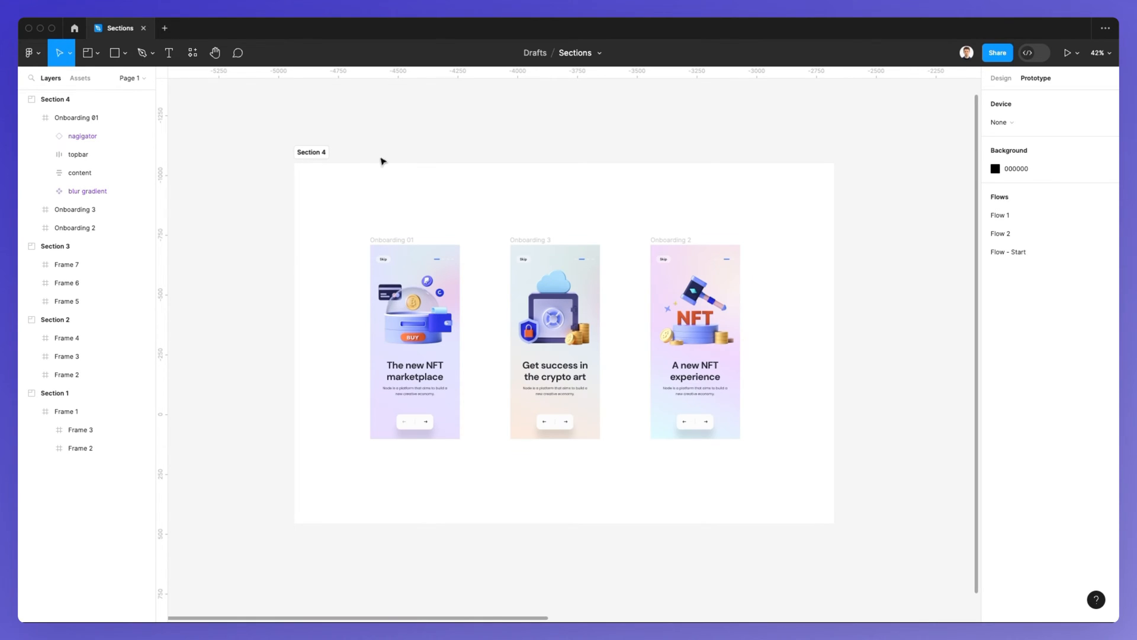
mouse_move(384, 158)
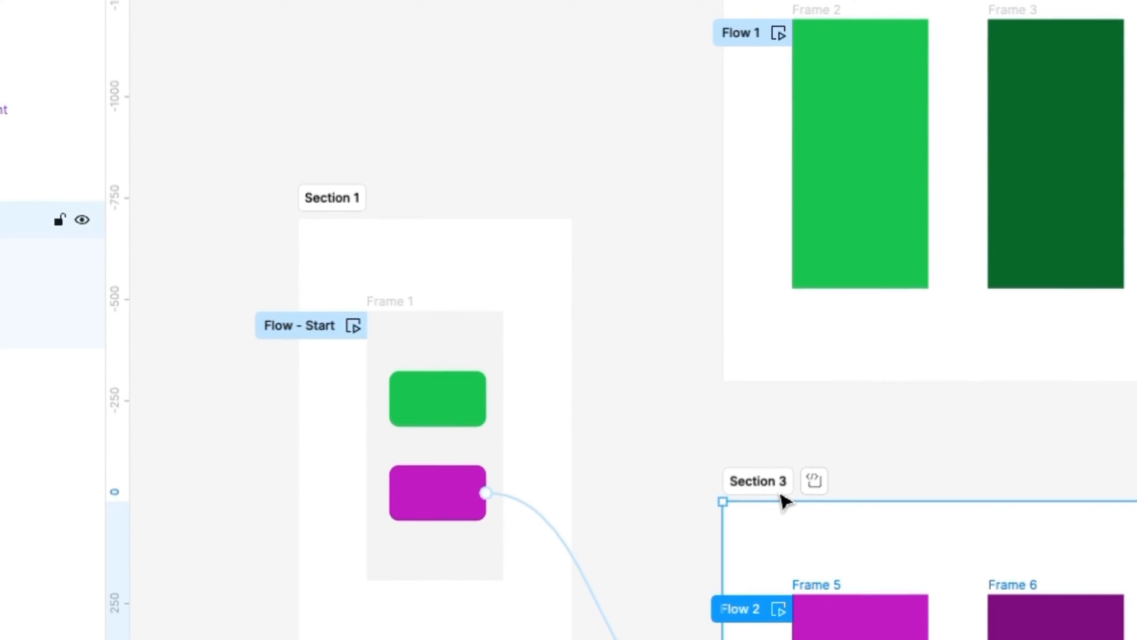
Scroll down to the prototype sections and select Section 1
scroll(down, 3)
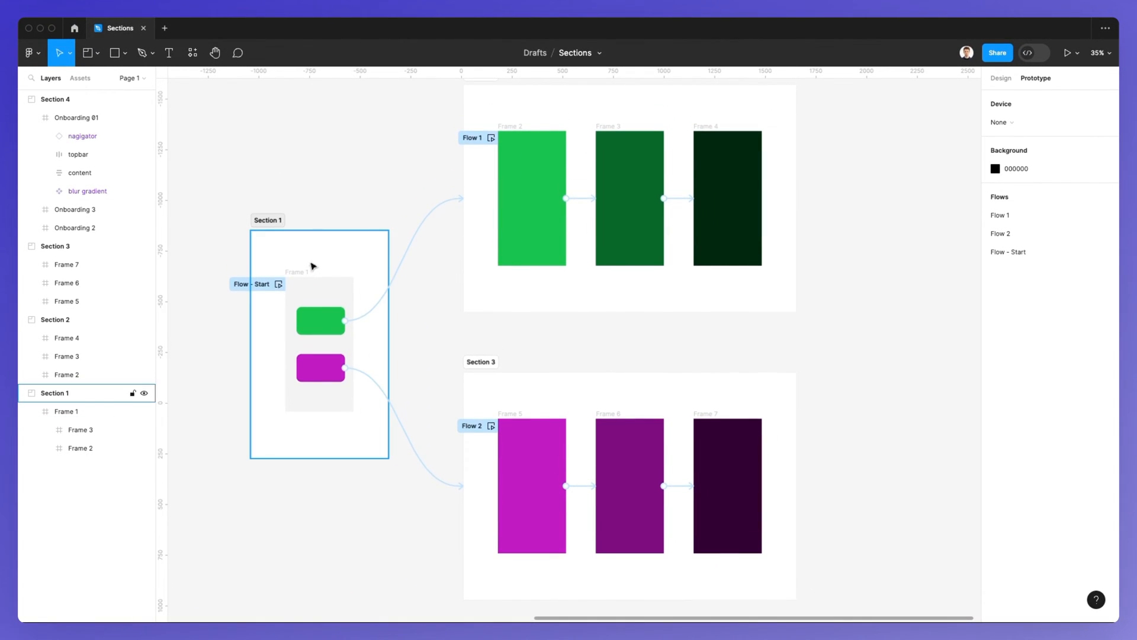
click(320, 320)
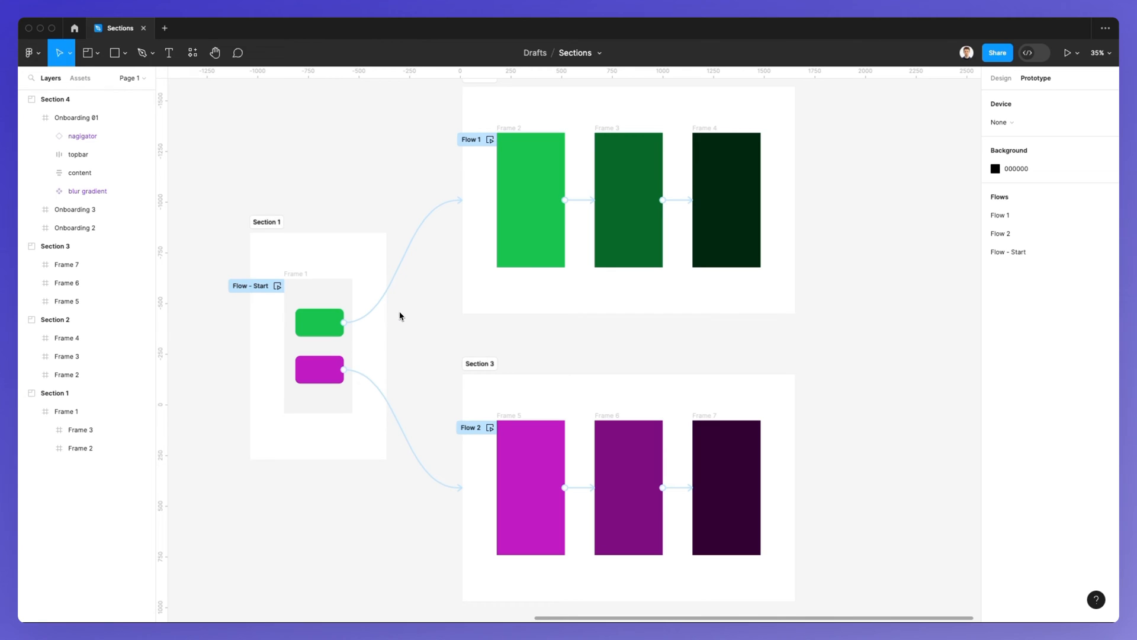
click(471, 140)
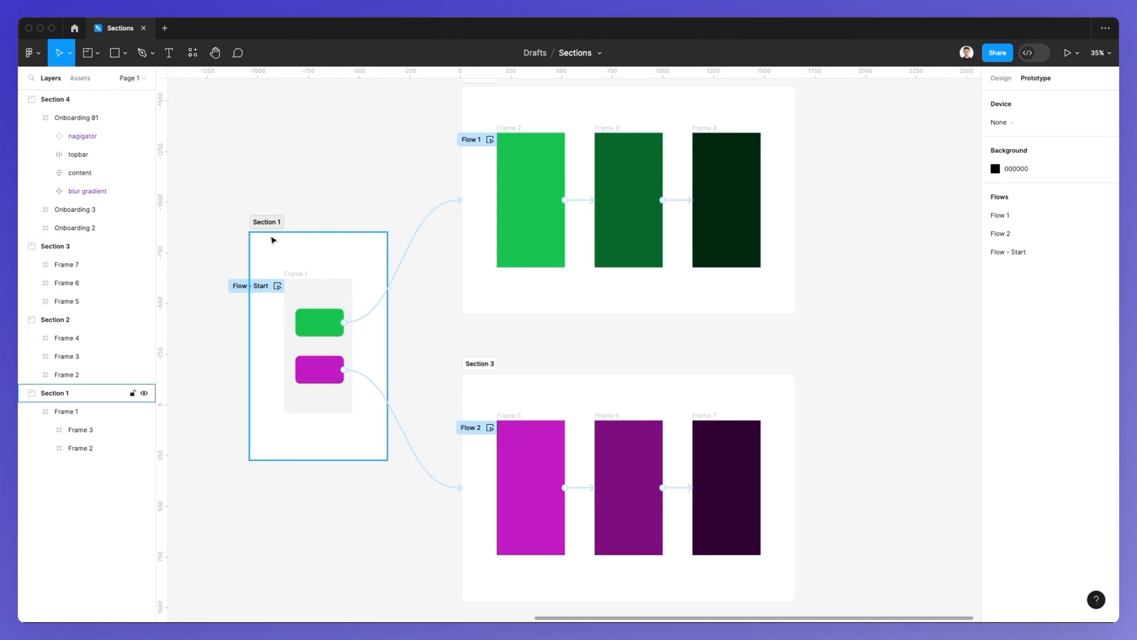
Present the Flow - Start prototype and test its green and purple button links
click(1067, 53)
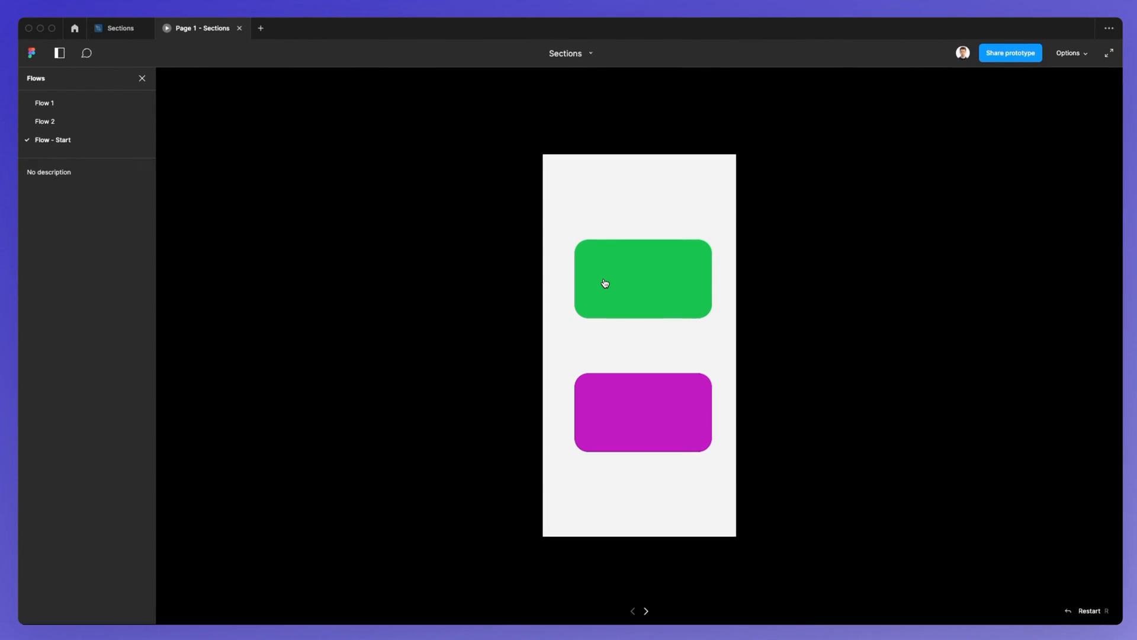
click(605, 283)
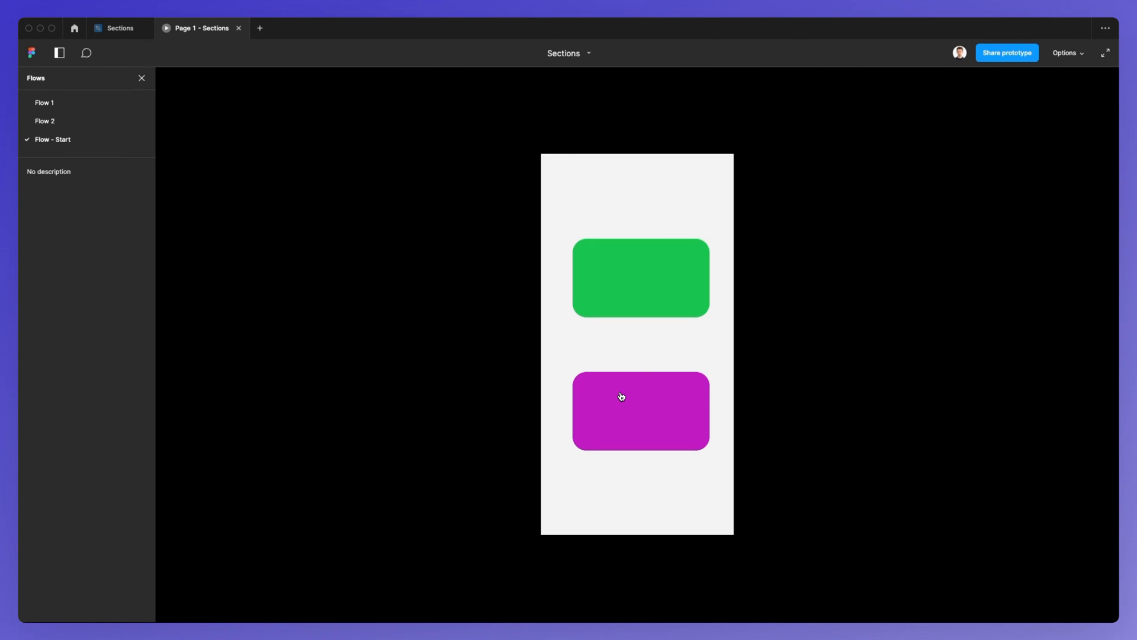
click(622, 397)
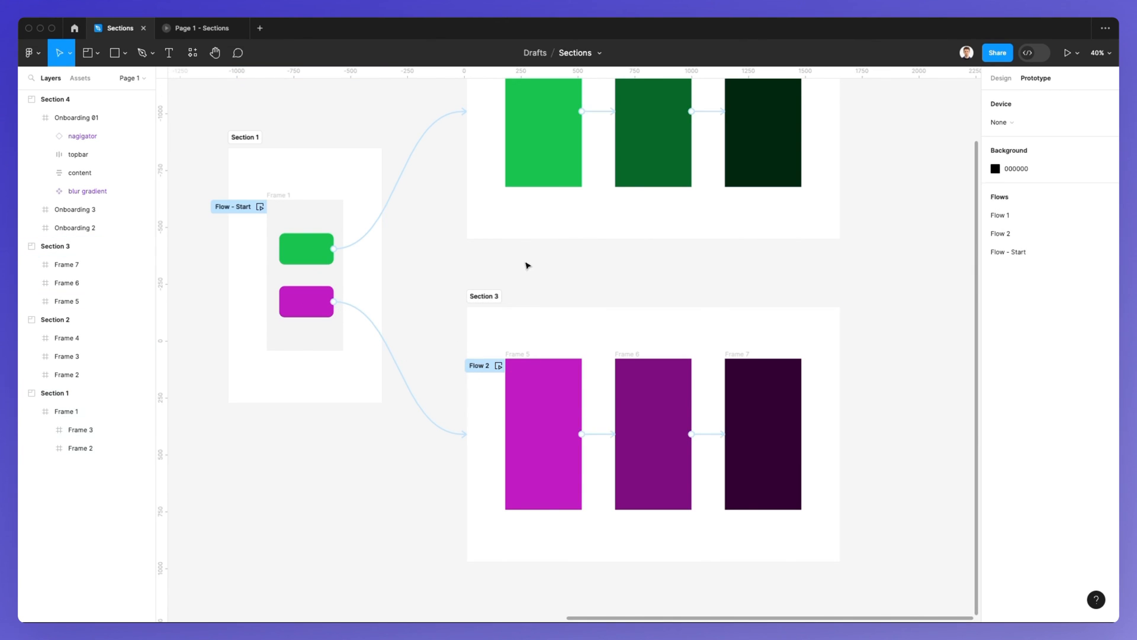
Scroll the design canvas to show Sections 1, 2 and 3 fully
scroll(down, 3)
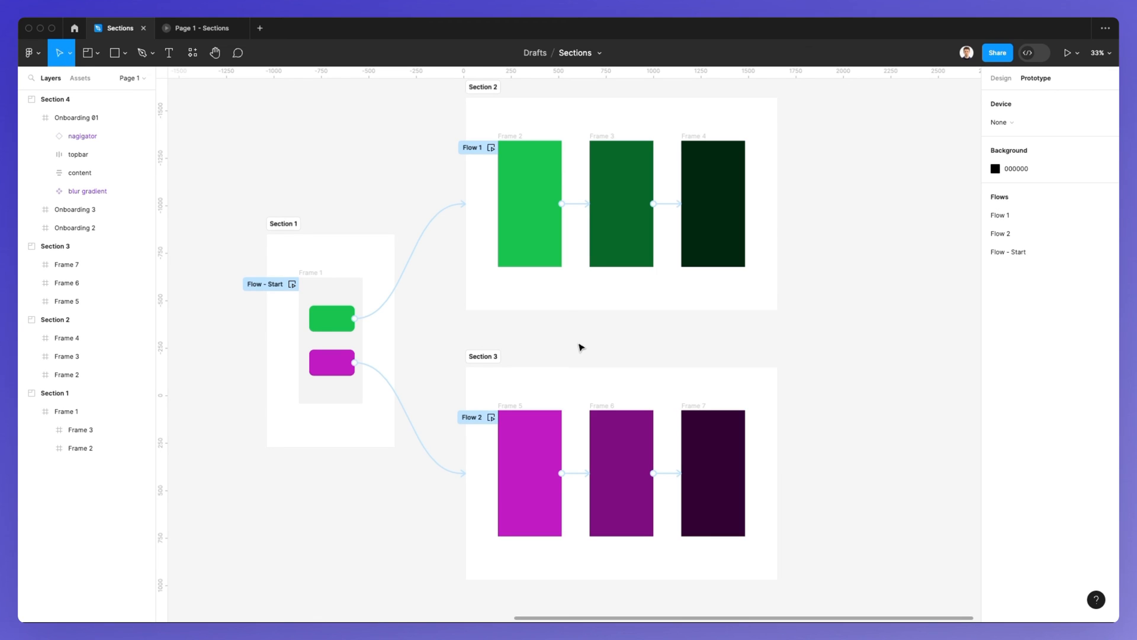
mouse_move(575, 351)
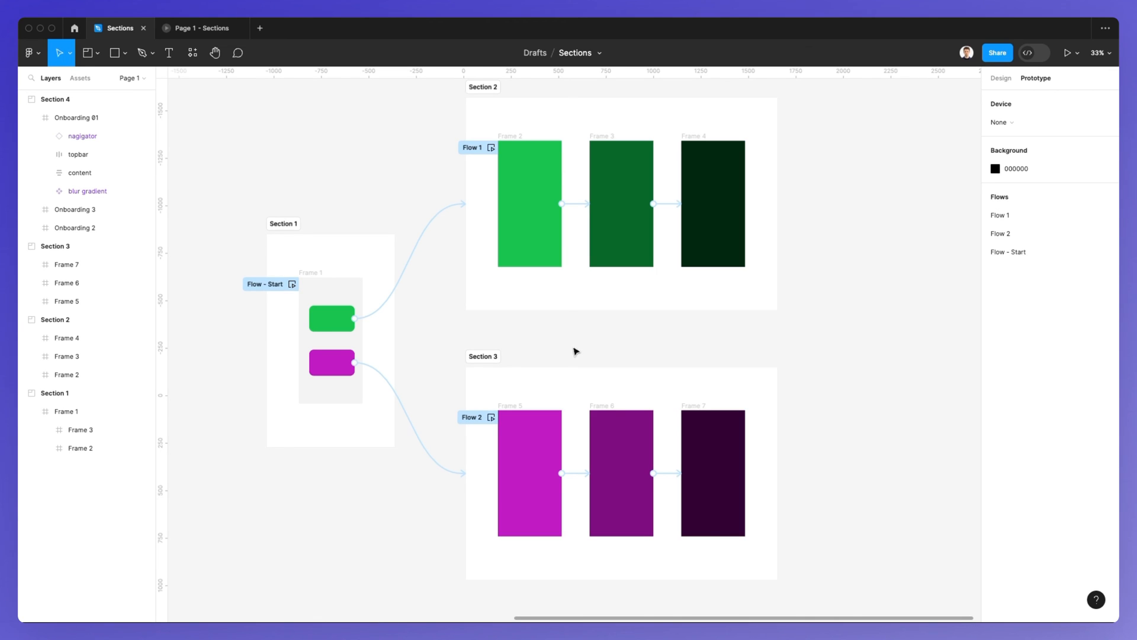